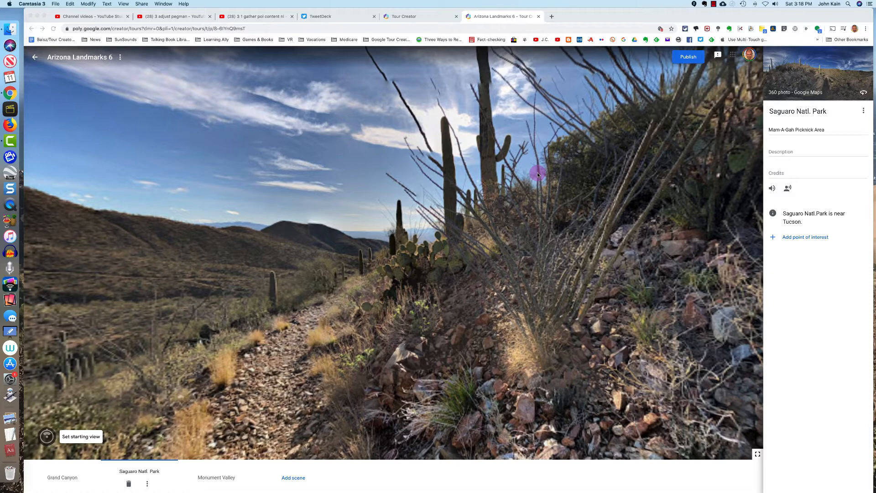
Start a new scene in Arizona Landmarks 6, bringing up the Street View place picker
{"action": "left_click", "coordinate": [293, 478]}
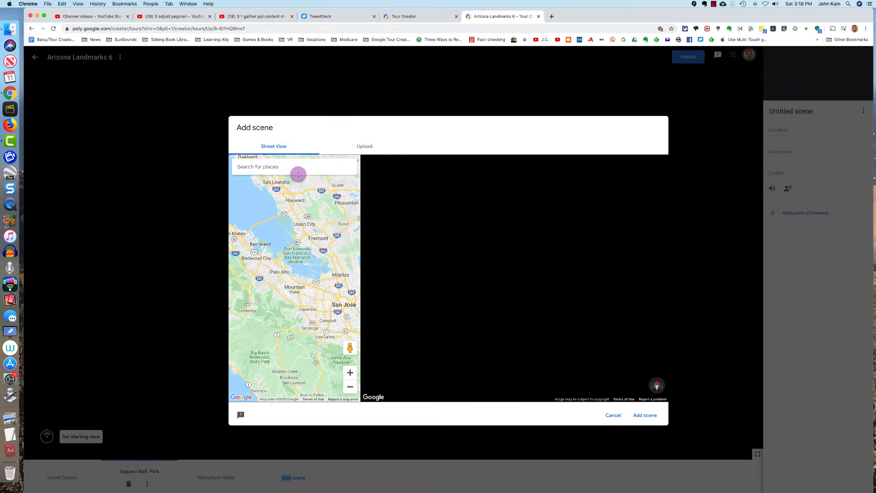
Choose to upload a 360° image instead, bringing up the file chooser at Downloads
{"action": "left_click", "coordinate": [365, 146]}
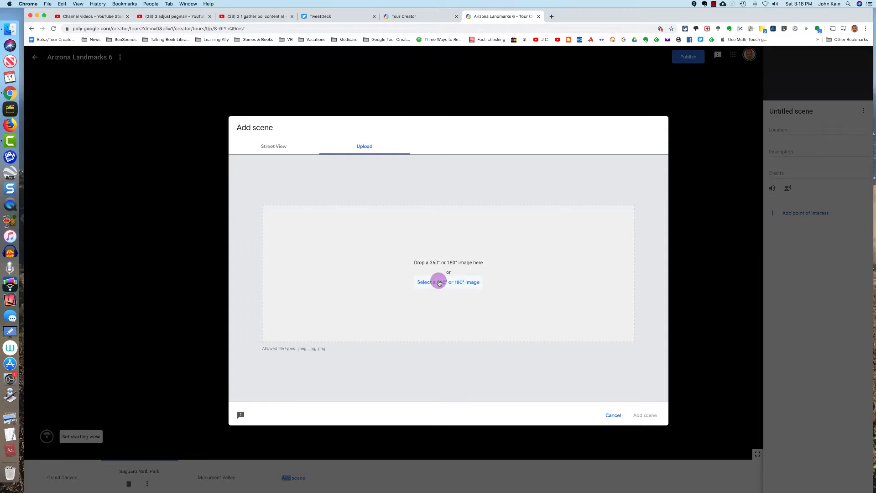
{"action": "left_click", "coordinate": [448, 282]}
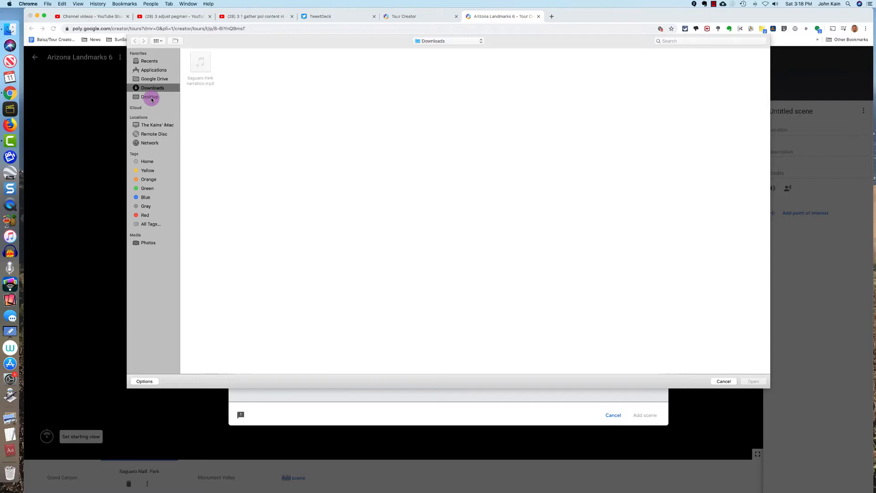
Upload the 360° desert photo with red rocks and preview it in the new-scene dialog
{"action": "left_click", "coordinate": [152, 97]}
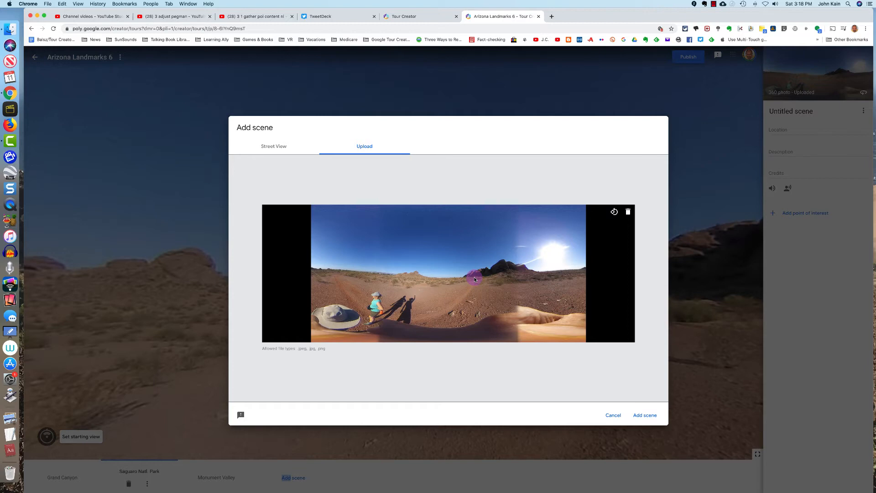
Add the desert panorama as the tour's fourth scene and begin publishing with Public visibility
{"action": "left_click", "coordinate": [644, 415]}
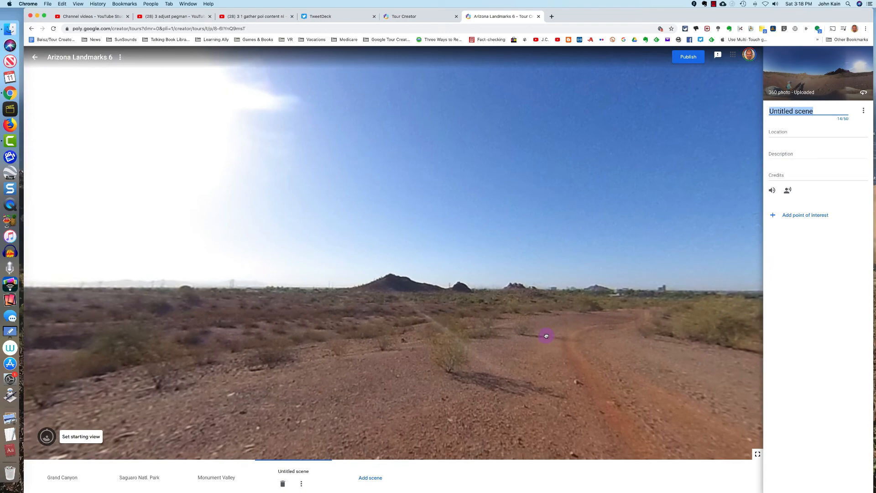
{"action": "left_click_drag", "start_coordinate": [546, 336], "coordinate": [613, 328]}
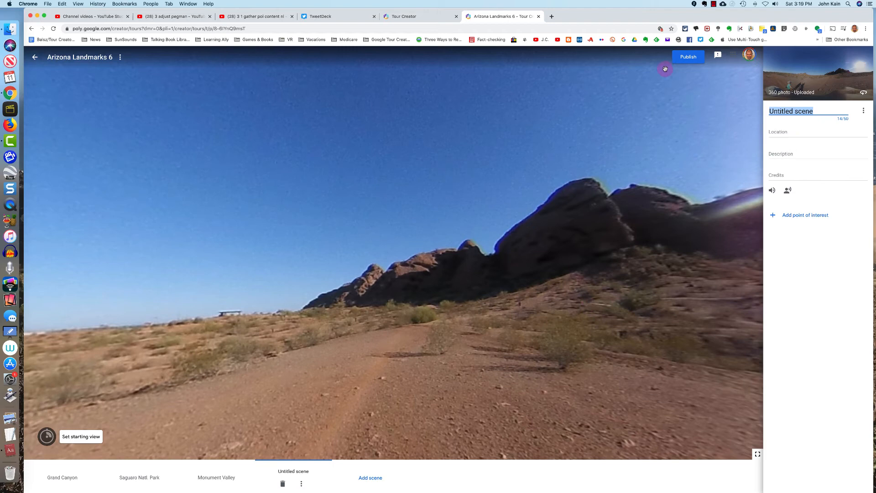
{"action": "left_click", "coordinate": [688, 56]}
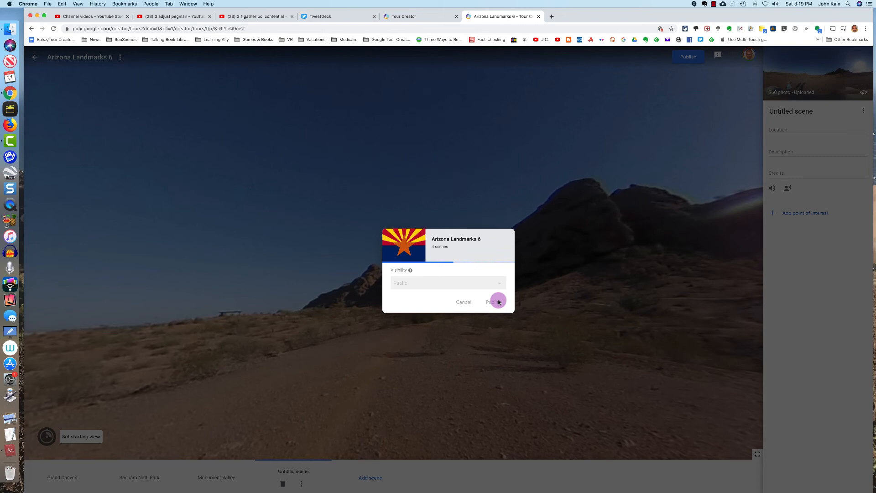